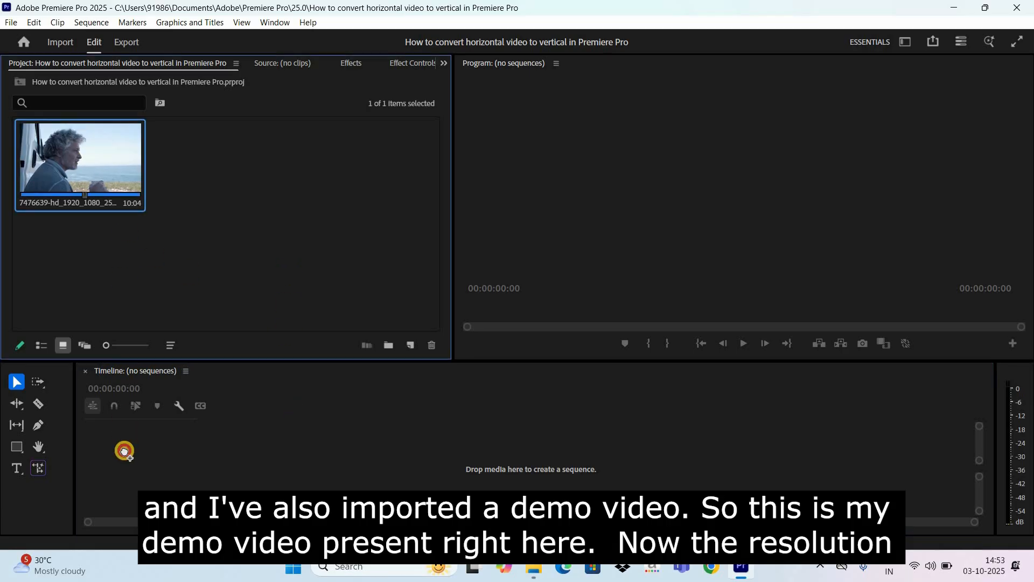
Start creating a new sequence from the New Item menu.
left_click_drag(80, 165, 389, 452)
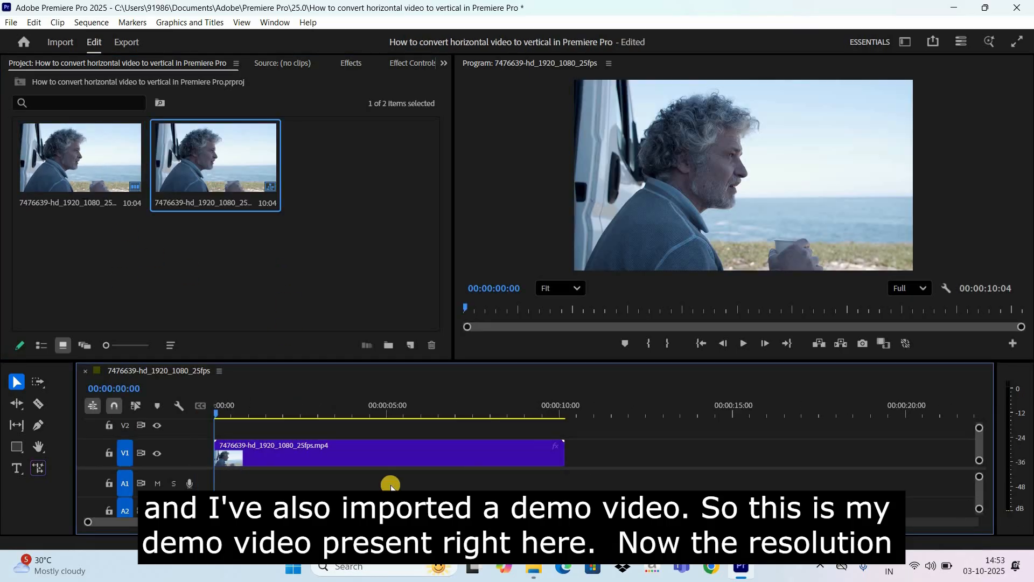
left_click(743, 343)
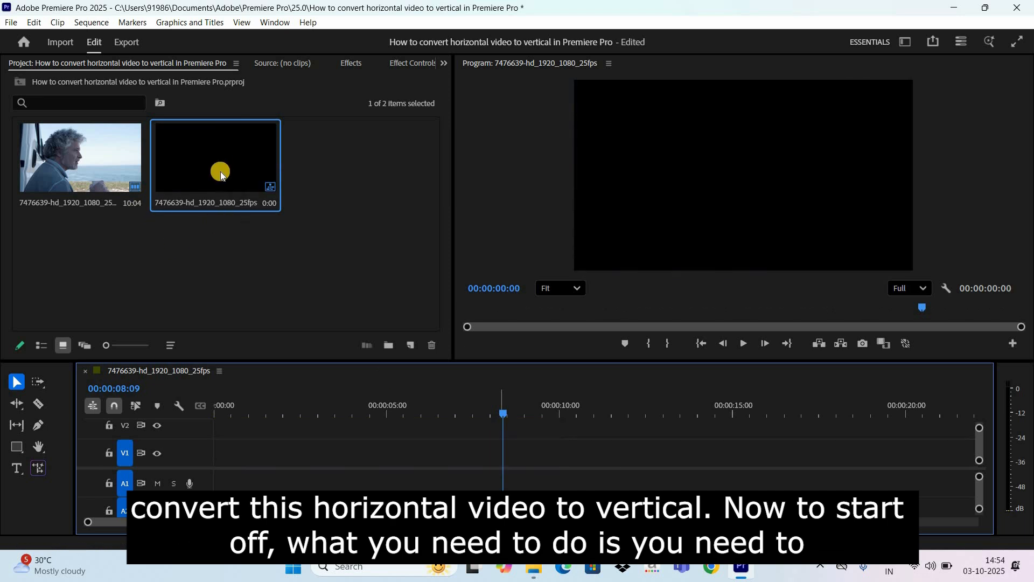
mouse_move(365, 256)
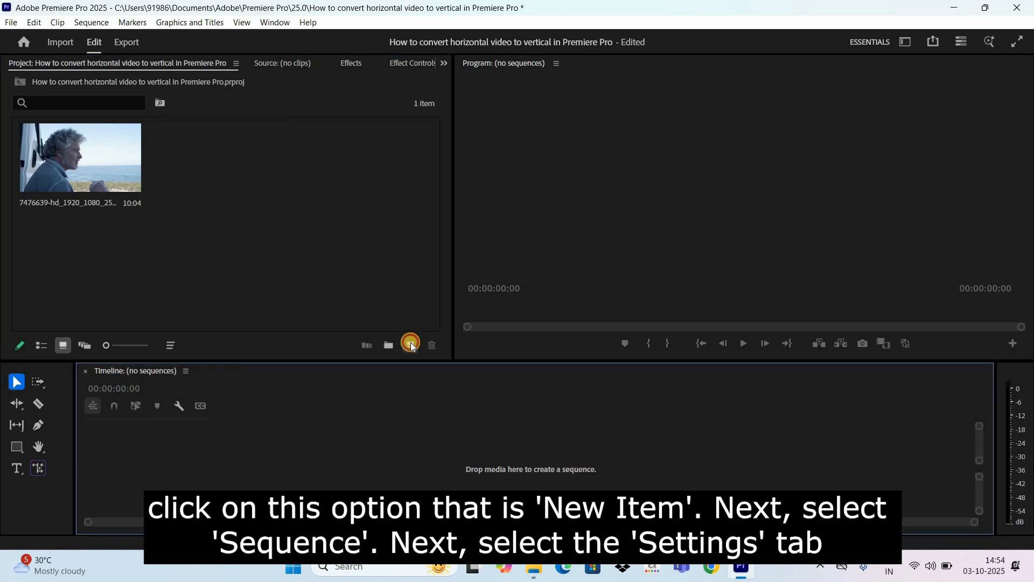
left_click(409, 344)
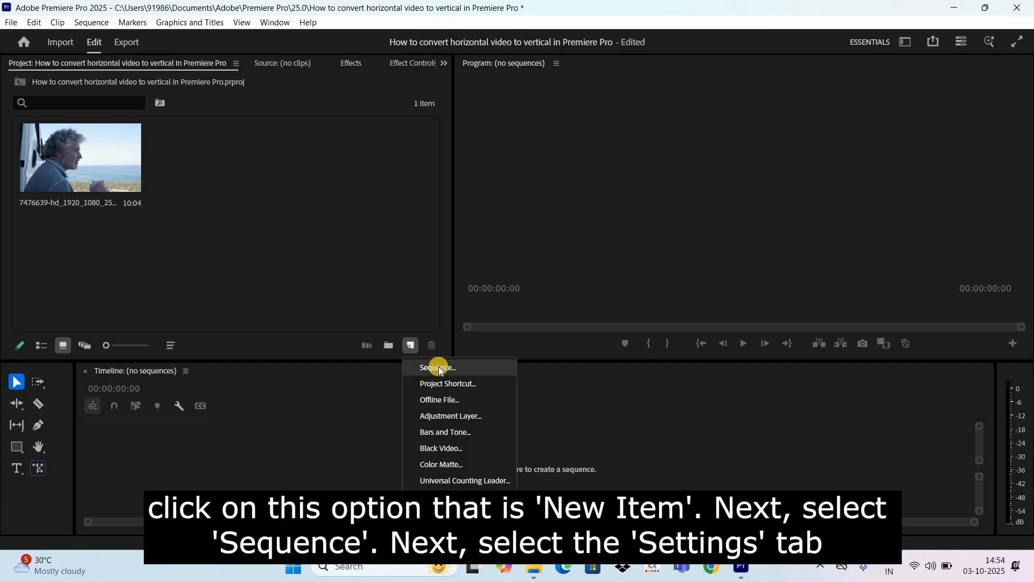
left_click(437, 367)
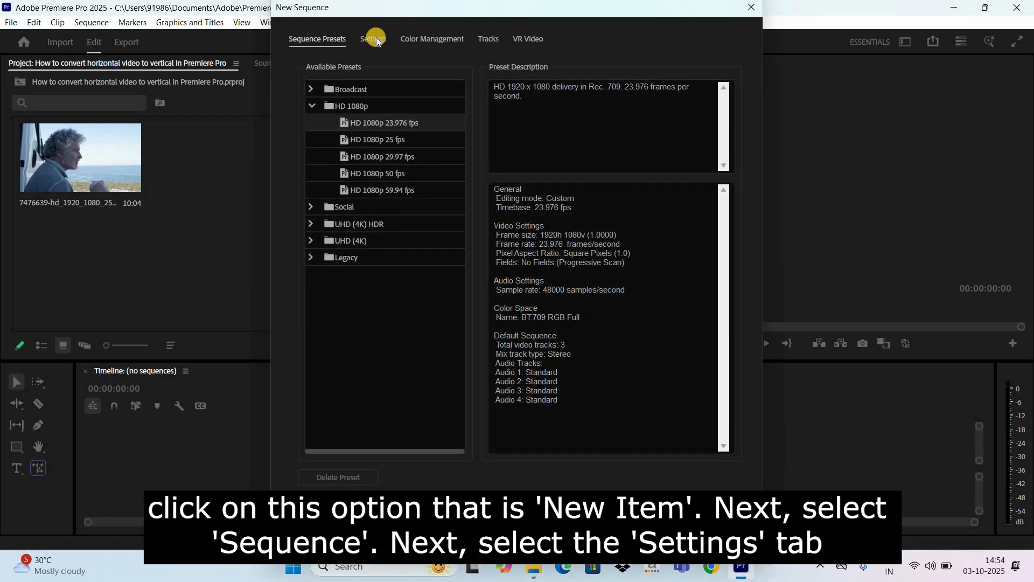
Set the custom sequence frame size to 1080 x 1920 at 25 fps.
left_click(373, 38)
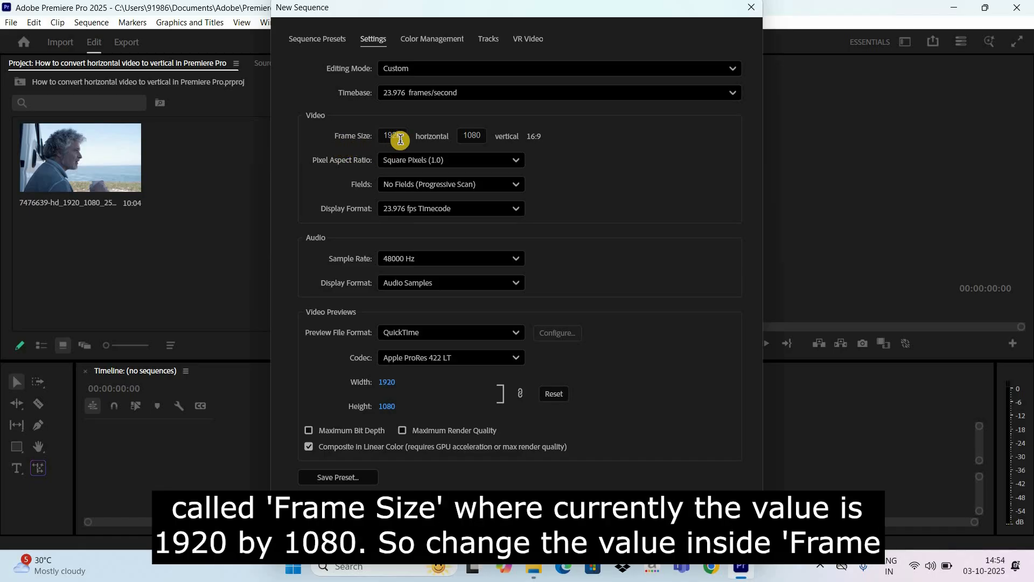
left_click(391, 135)
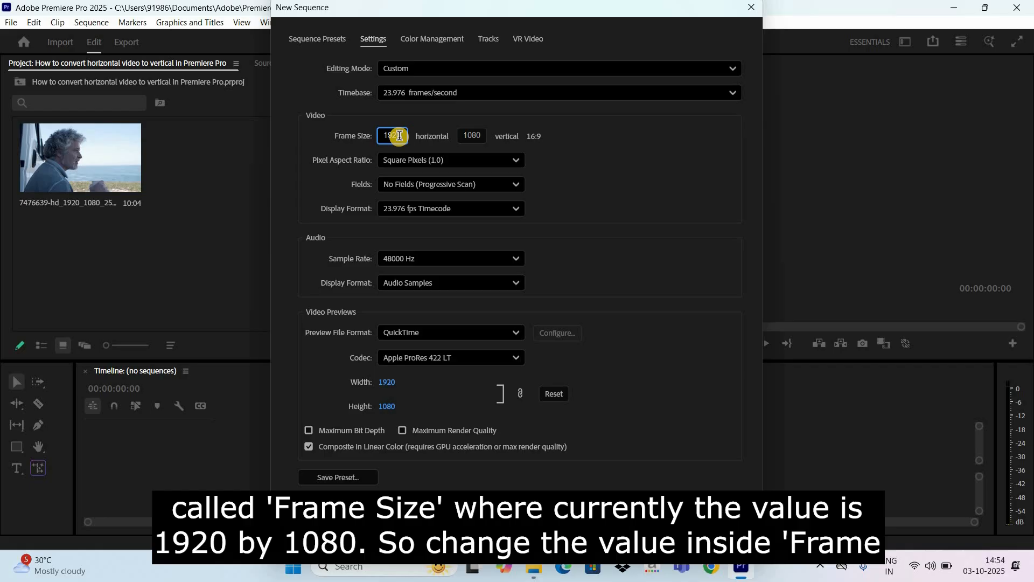
type("1080")
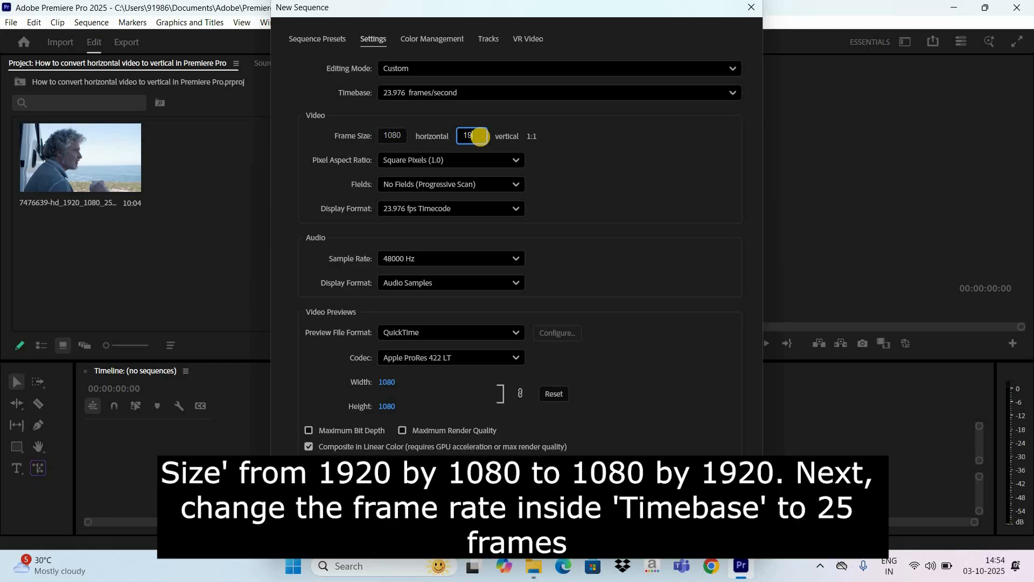
type("1920")
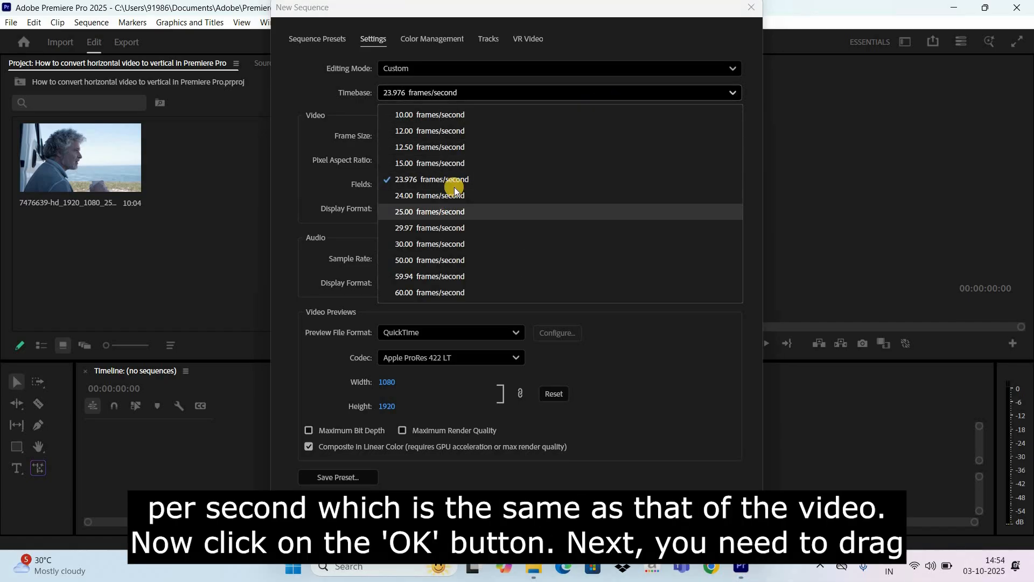
left_click(429, 211)
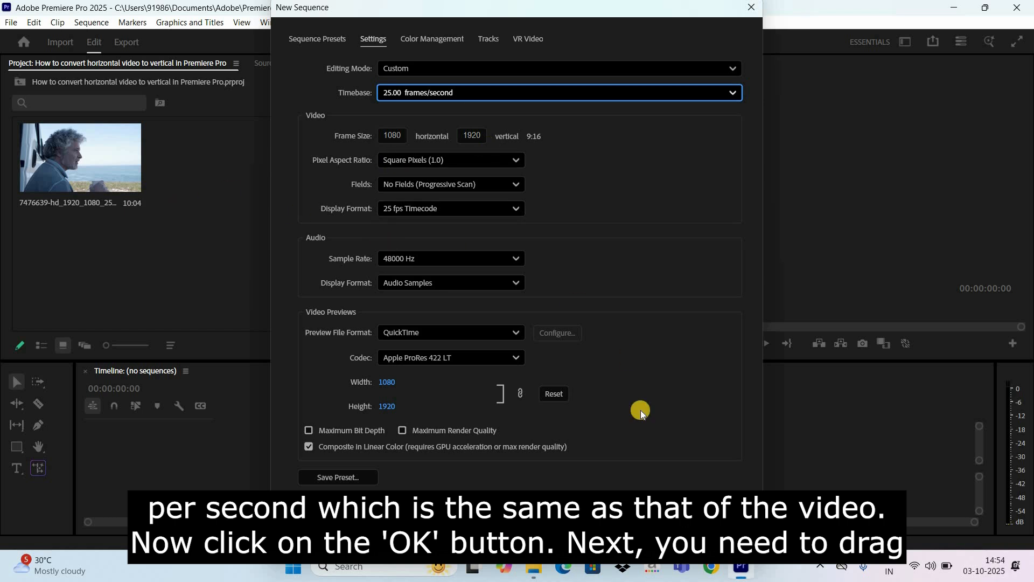
mouse_move(649, 332)
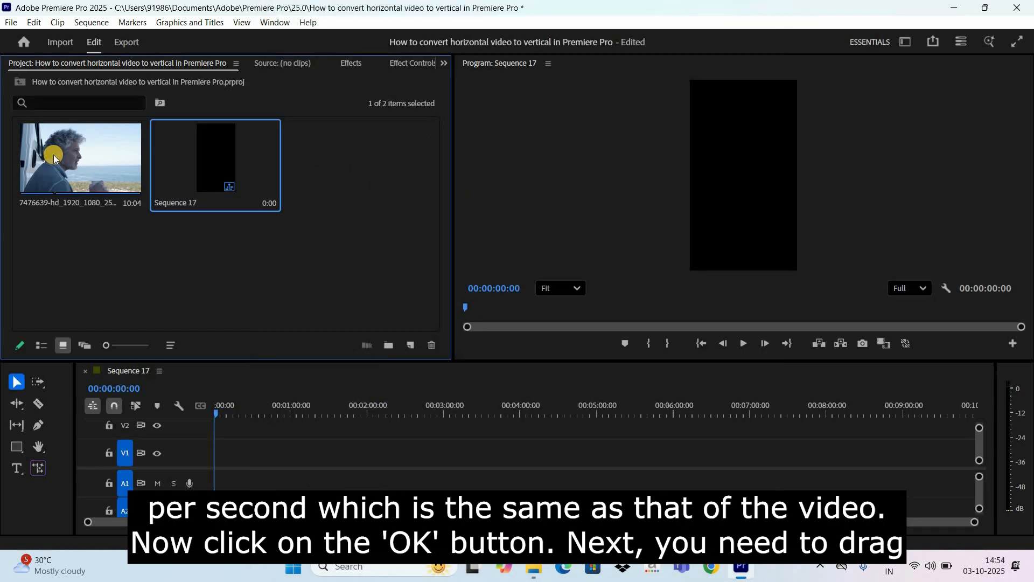
Drop the demo clip onto V1 of Sequence 17, keeping the existing sequence settings.
left_click_drag(53, 155, 218, 452)
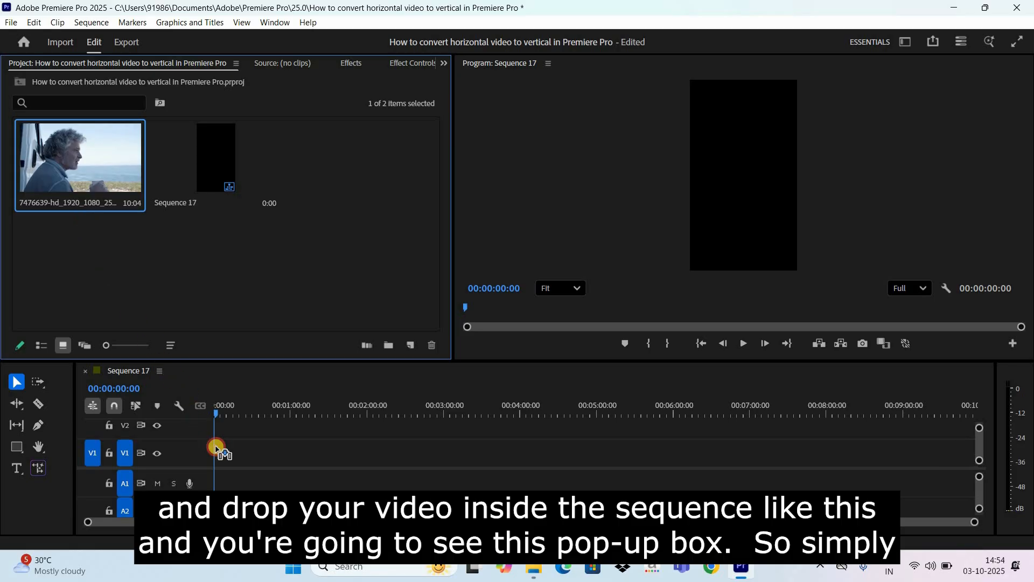
left_click_drag(215, 449, 221, 452)
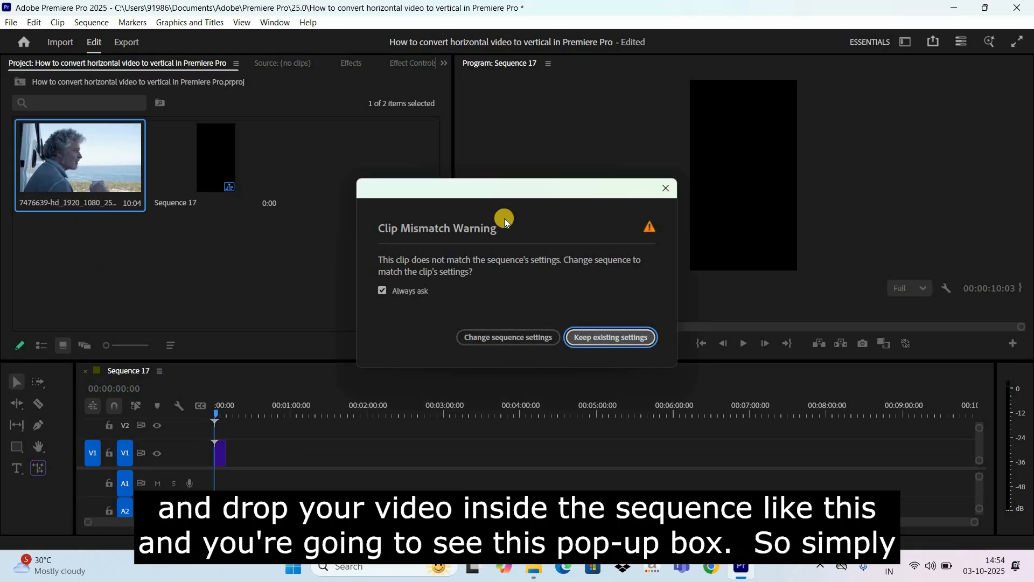
mouse_move(608, 245)
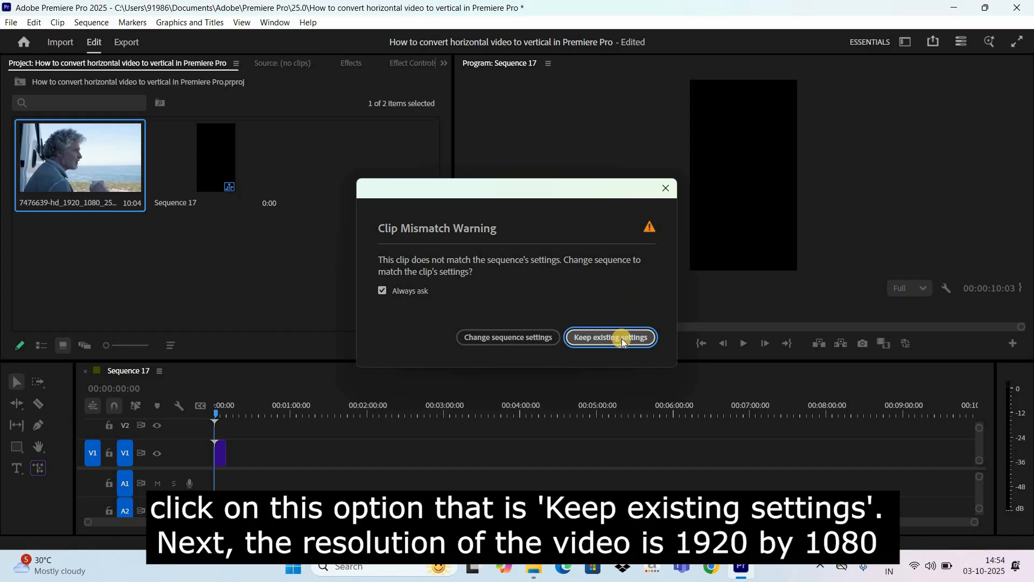
left_click(609, 337)
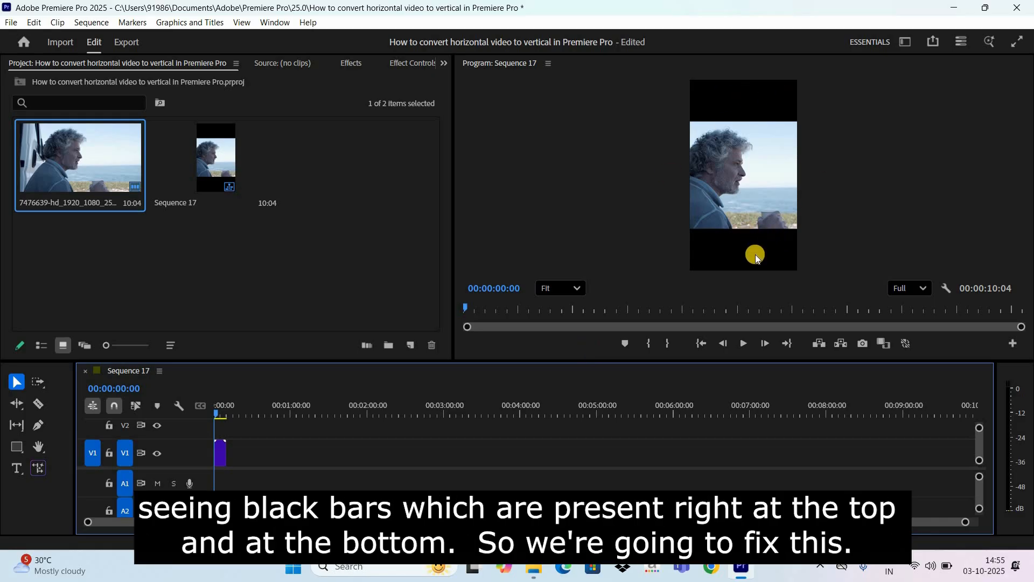
mouse_move(608, 158)
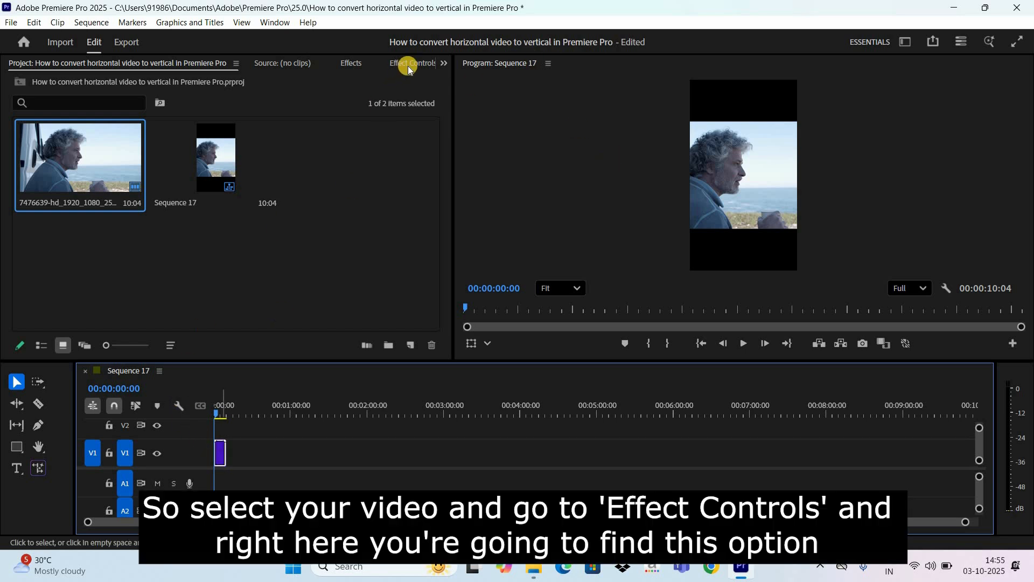
Set the clip's Motion Scale to 178 in Effect Controls and begin adjusting position.
left_click(409, 63)
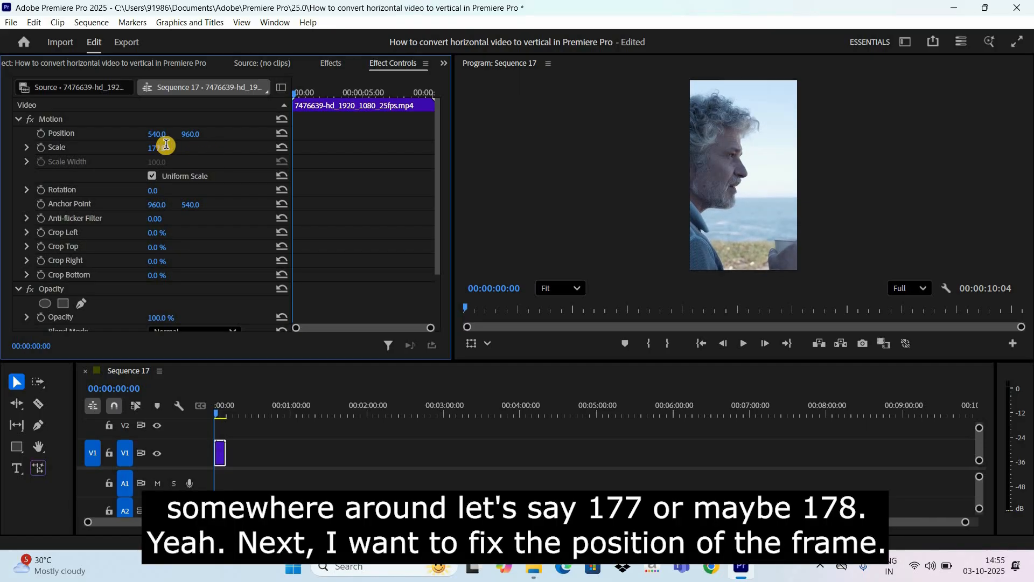
left_click(165, 147)
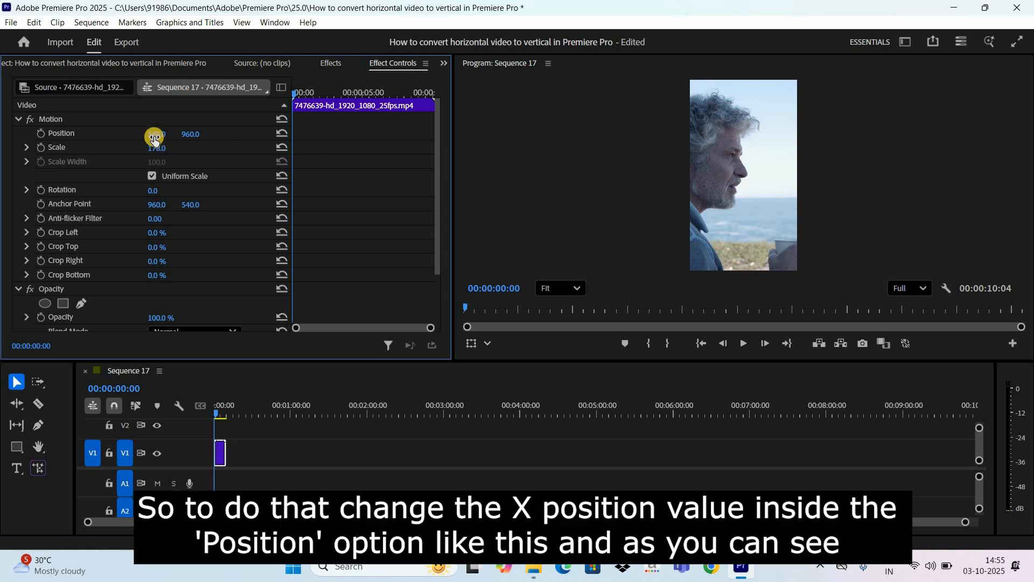
left_click_drag(155, 133, 185, 135)
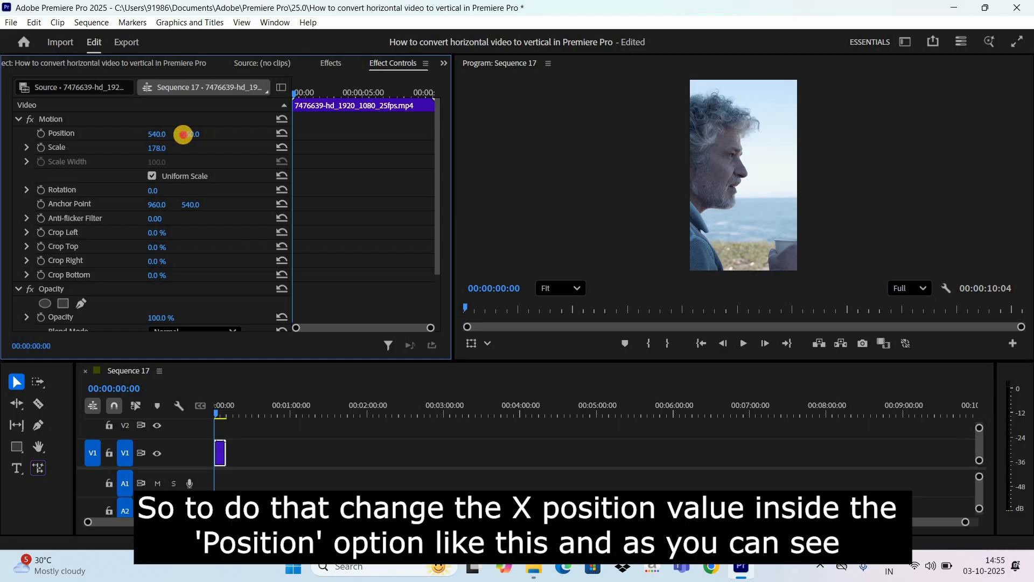
Shift Position X from 687 to 944 to center the face, then play back from the start.
left_click_drag(157, 133, 323, 149)
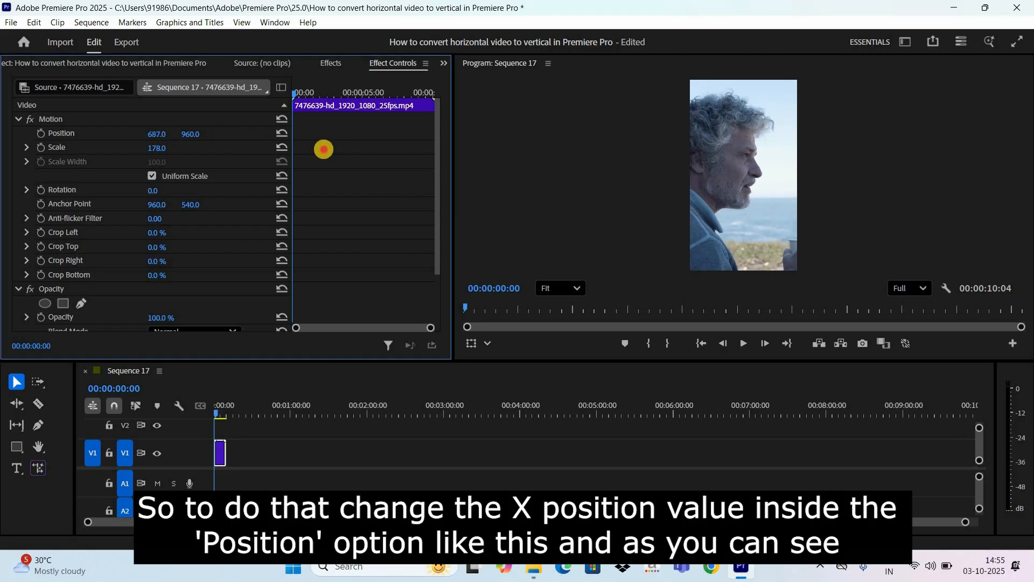
left_click_drag(156, 133, 162, 133)
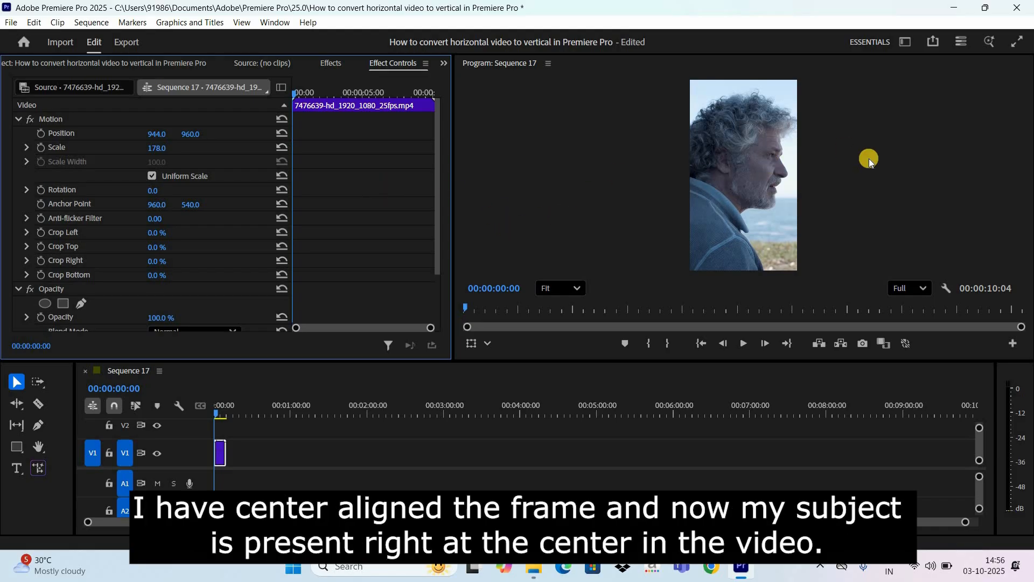
mouse_move(808, 183)
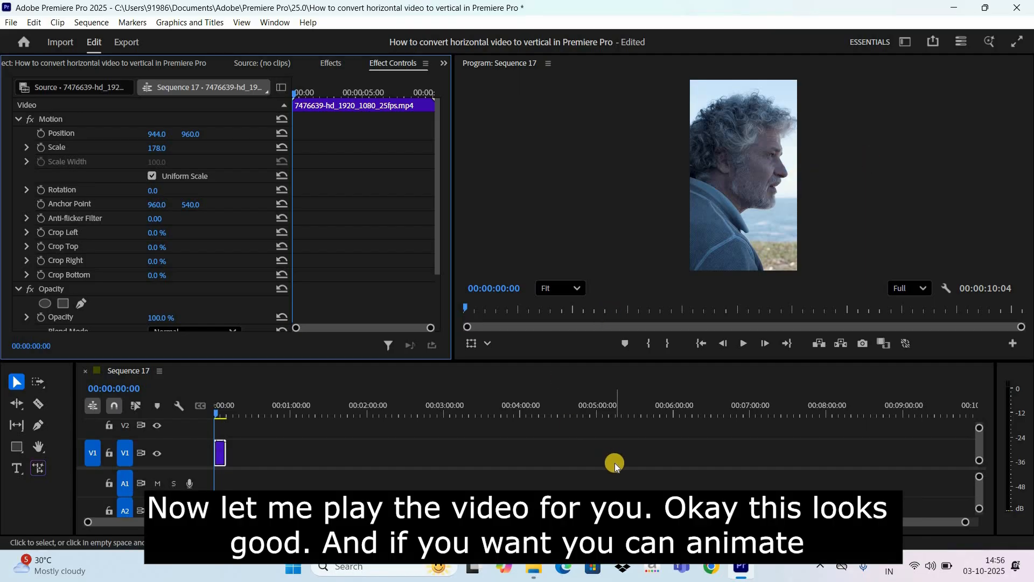
left_click(741, 343)
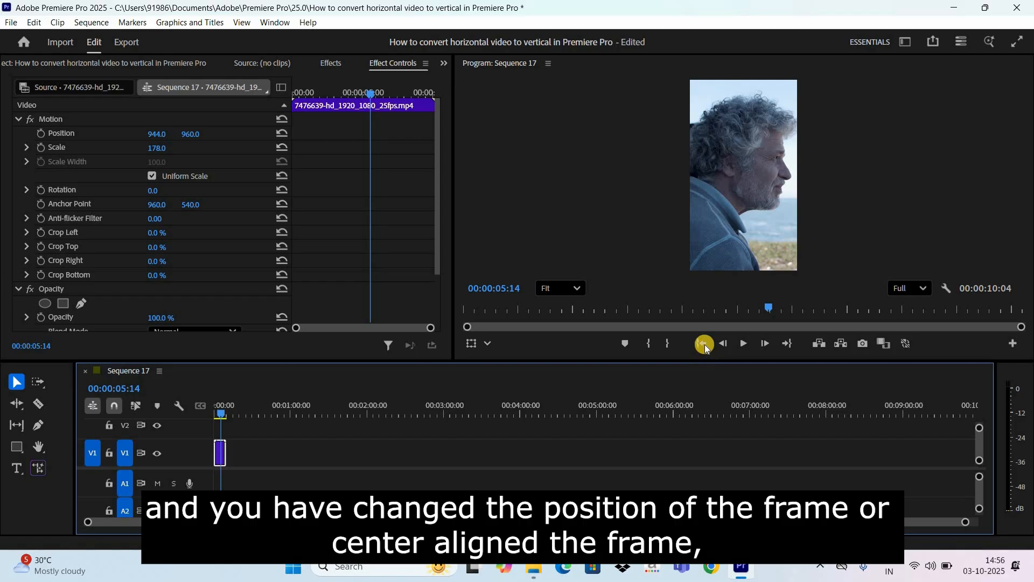
left_click(701, 343)
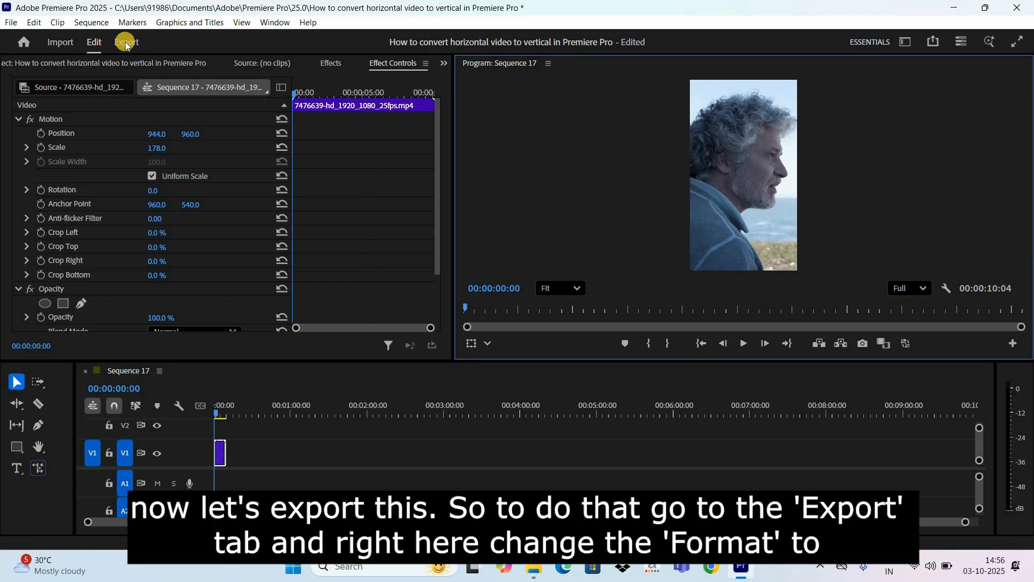
In the Export tab, choose H.264 as the export format.
left_click(126, 42)
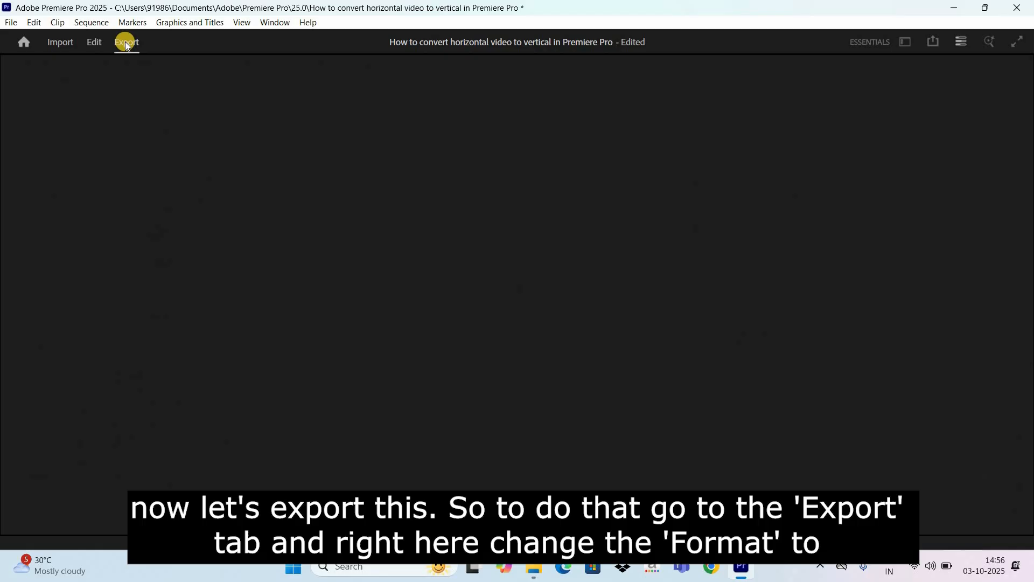
left_click(125, 41)
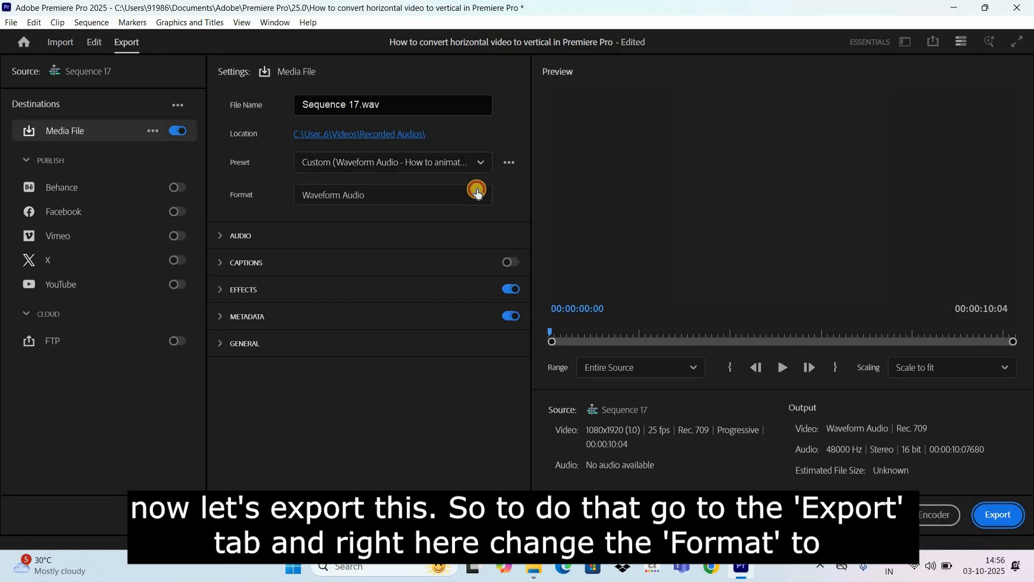
left_click(477, 195)
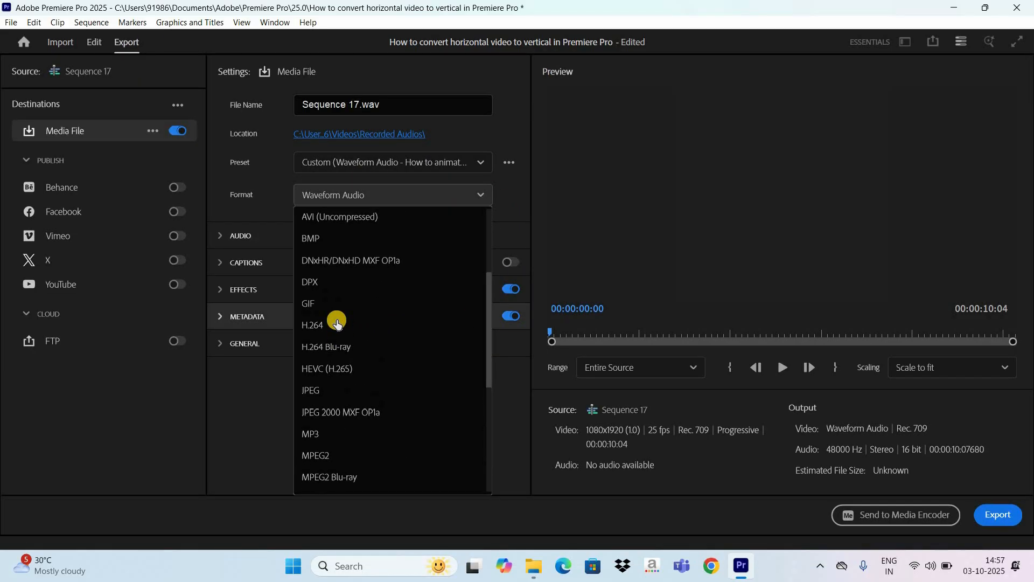
left_click(312, 323)
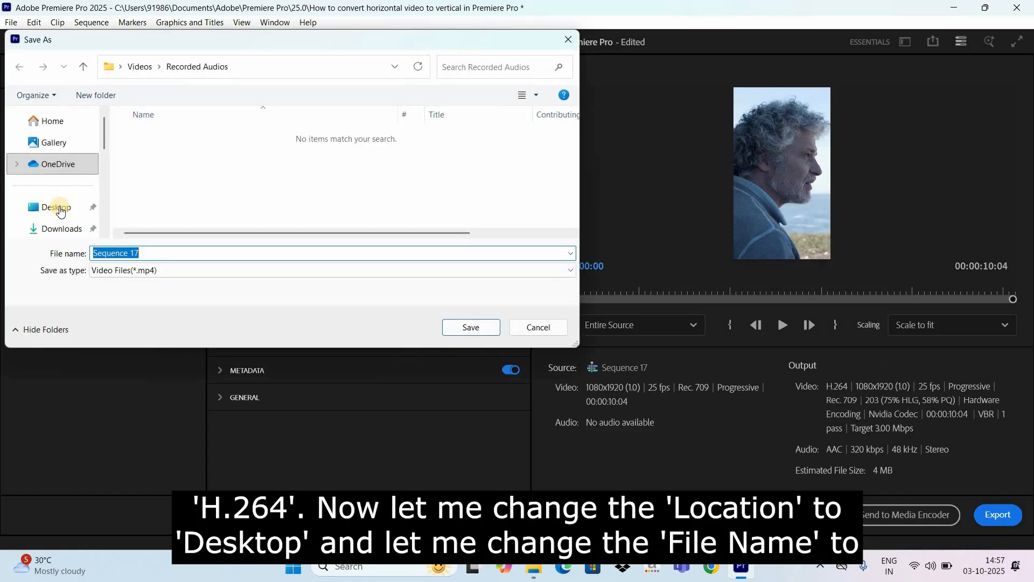
Save the export to Desktop as 'Convert Horizontal To Vertical Video'.
left_click(55, 206)
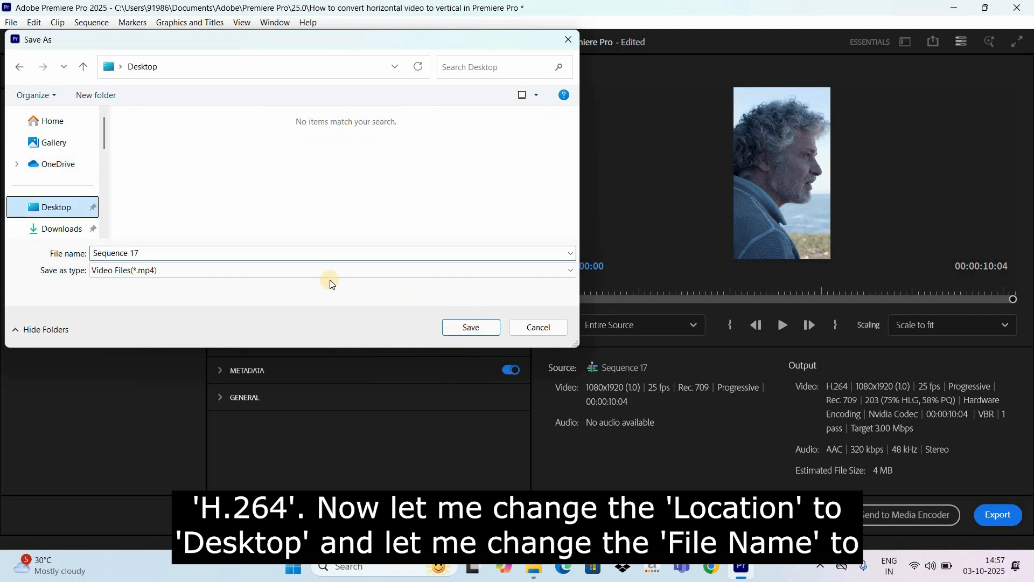
mouse_move(198, 256)
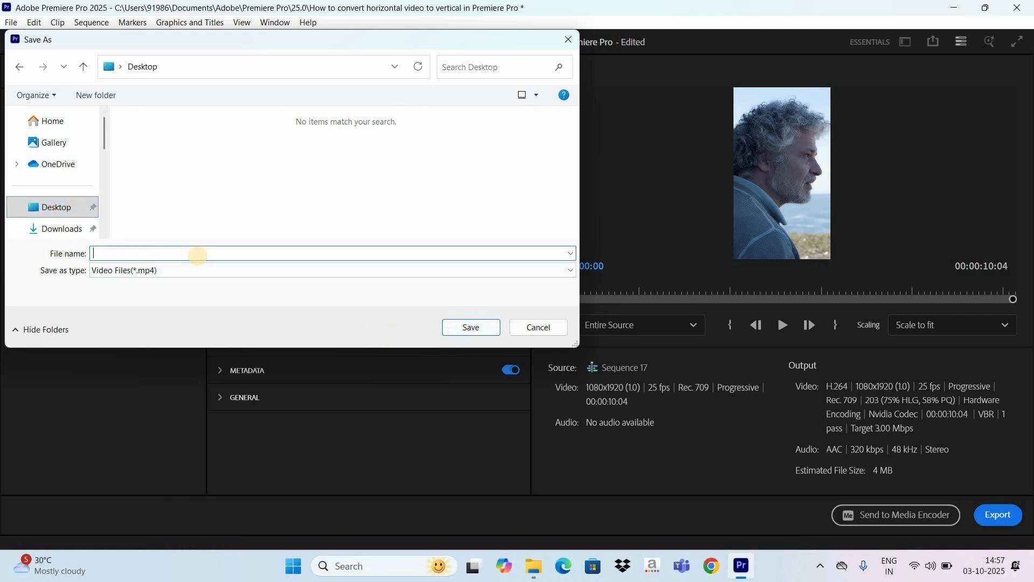
type("Convert")
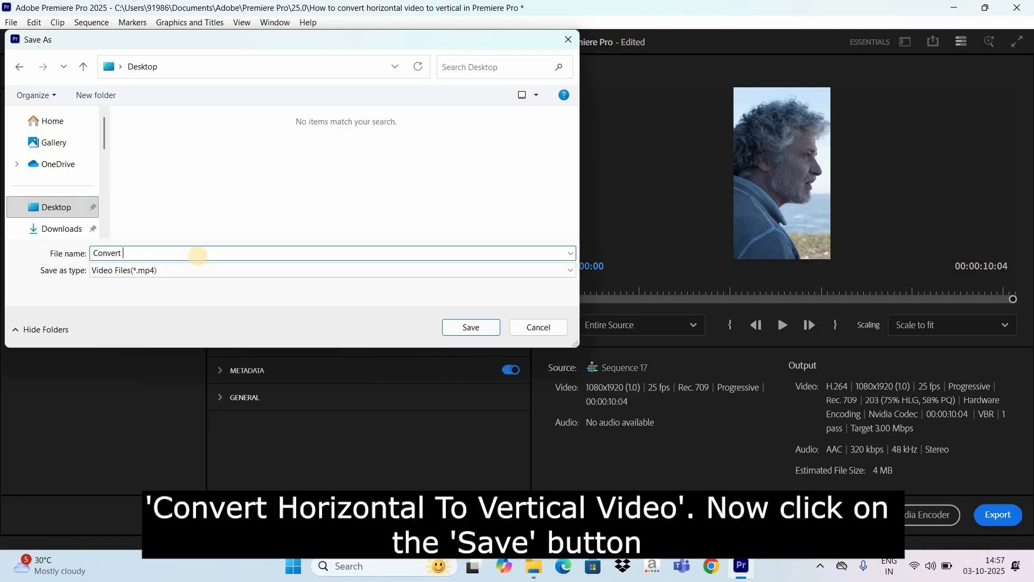
type("Horizontal To Ve")
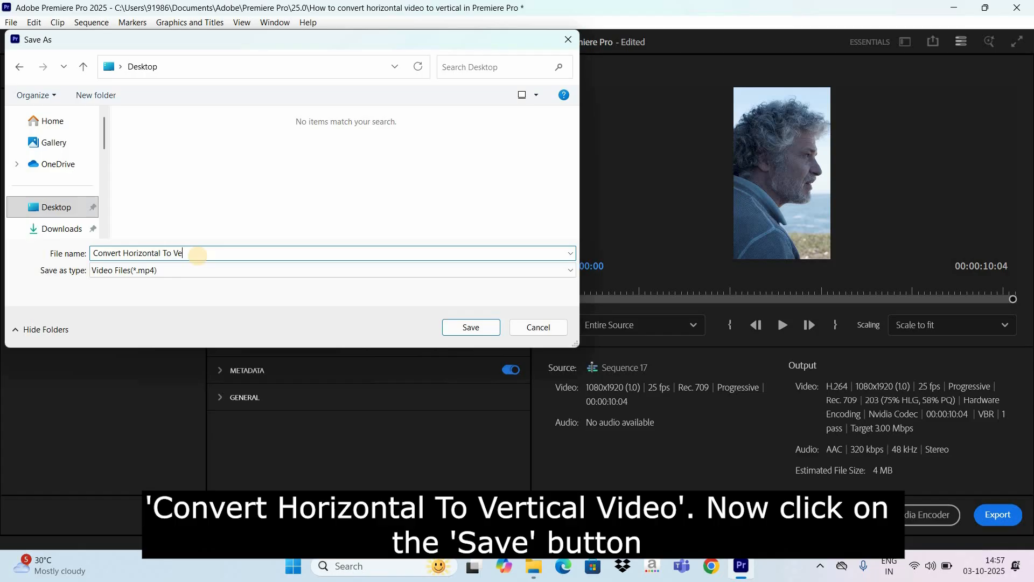
type("rtical Video")
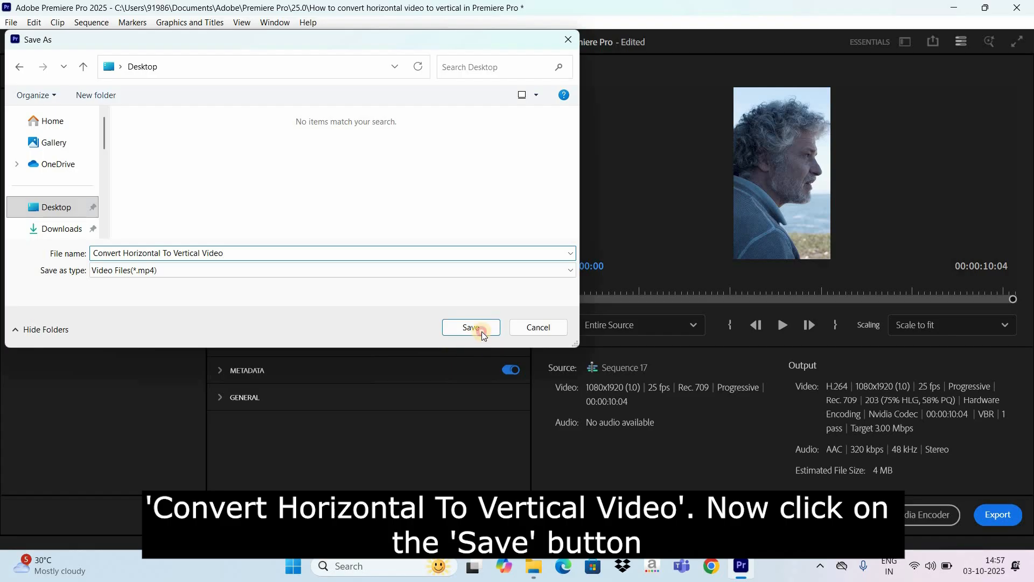
left_click(471, 327)
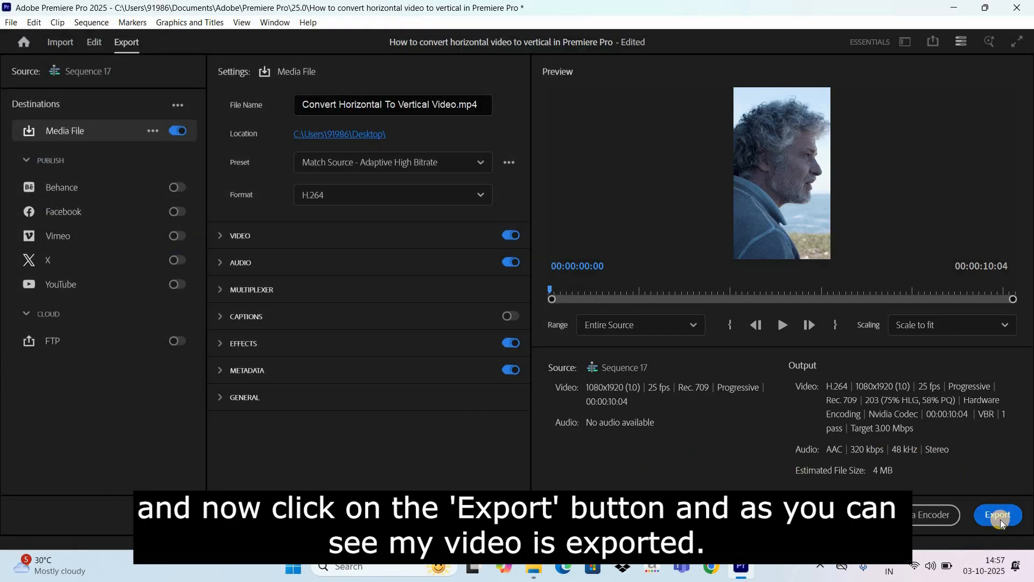
Export Sequence 17 and let the encoding progress dialog run.
left_click(997, 514)
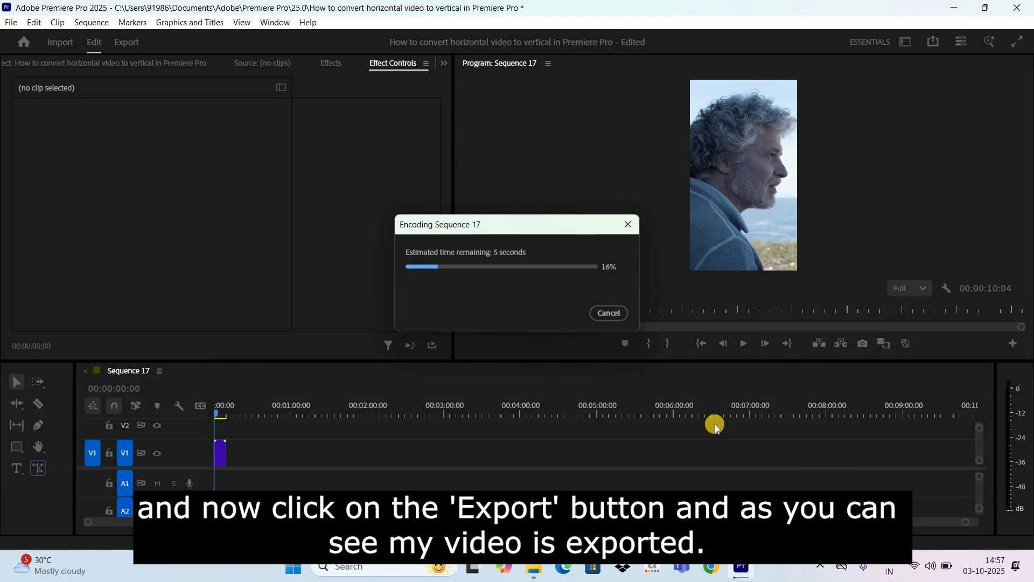
mouse_move(727, 368)
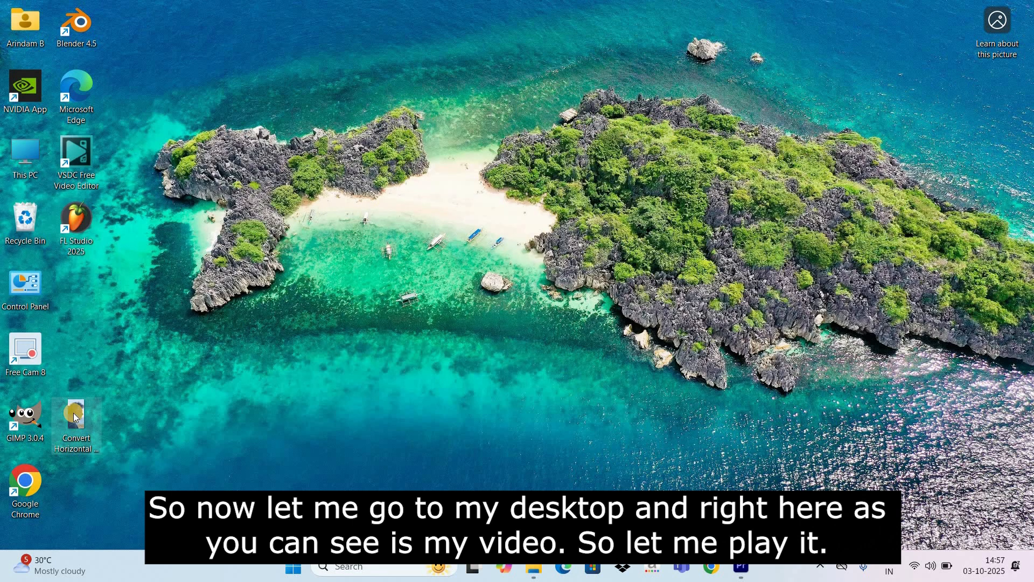
double_click(76, 415)
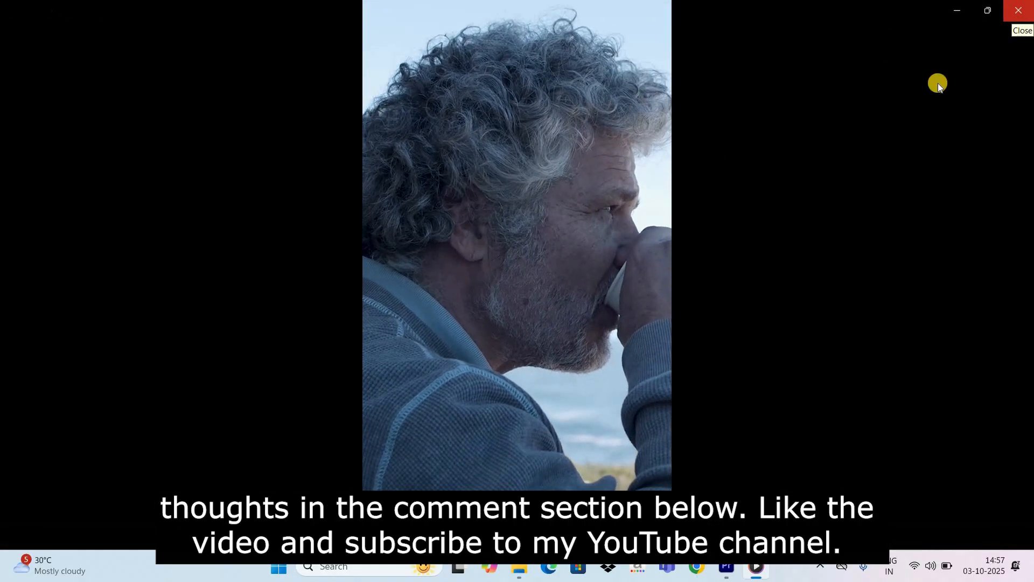
left_click(1019, 10)
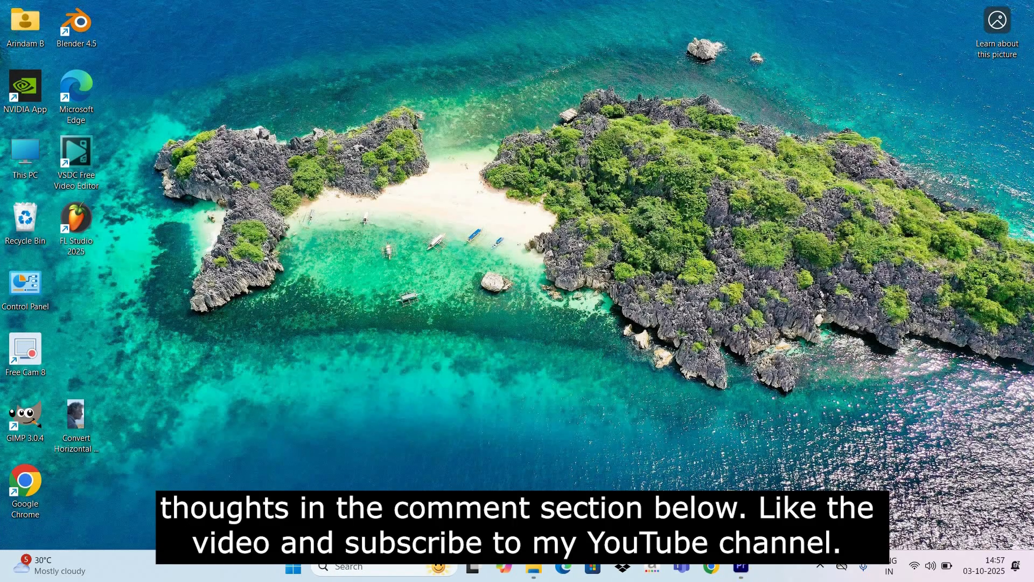